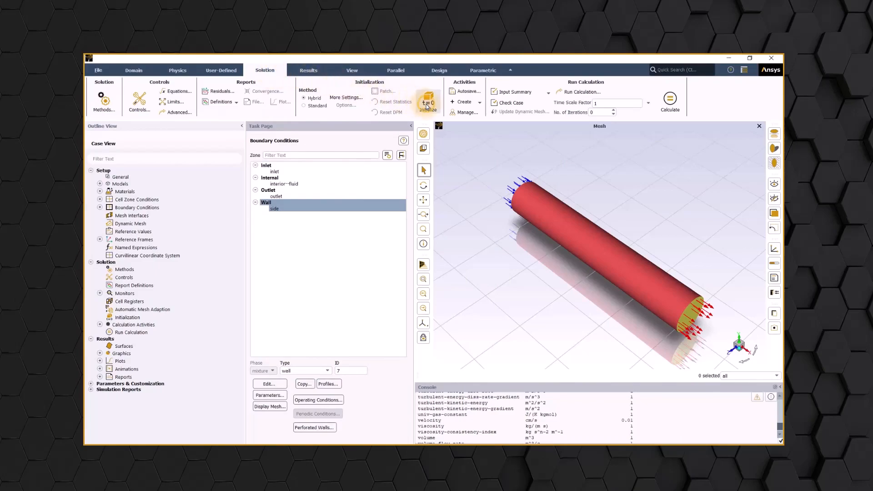
- List the pipe's boundary zones, with the inlet as a velocity inlet, then move to solution settings
left_click(427, 101)
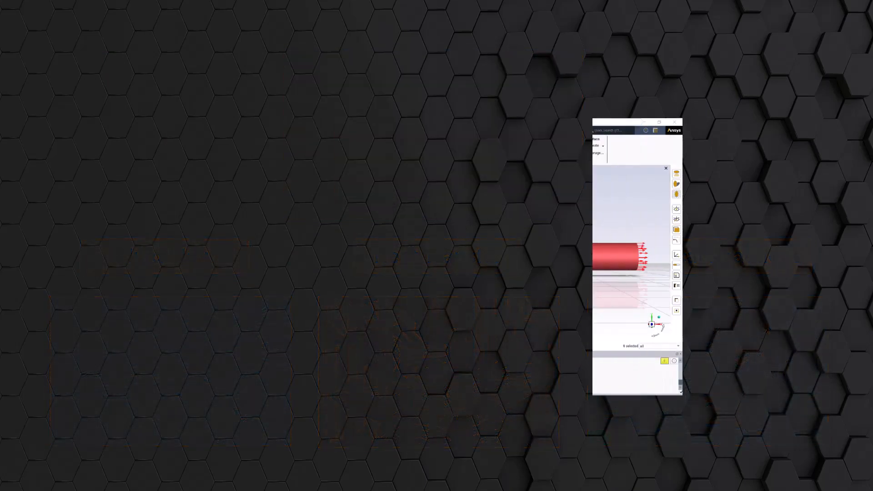
left_click(660, 122)
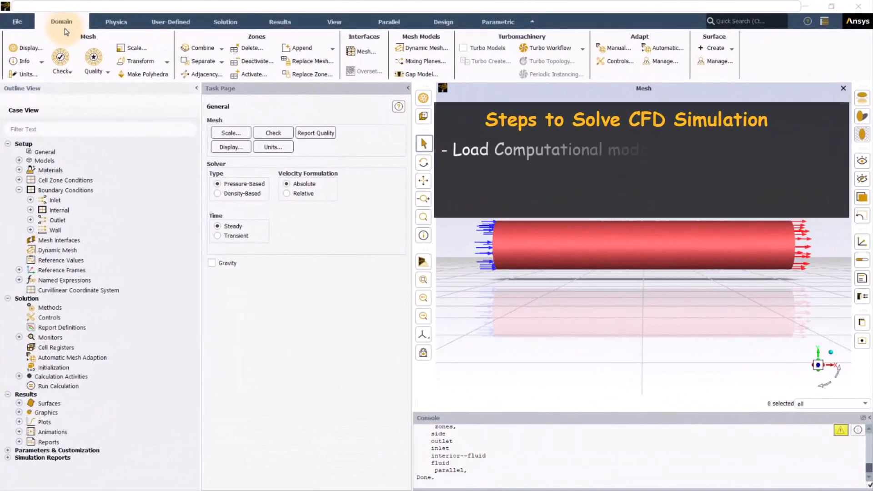
left_click(116, 22)
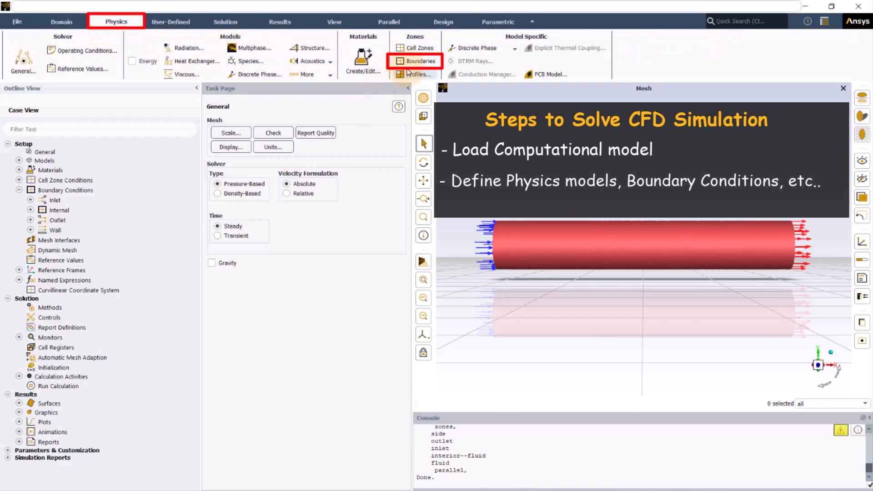
left_click(421, 63)
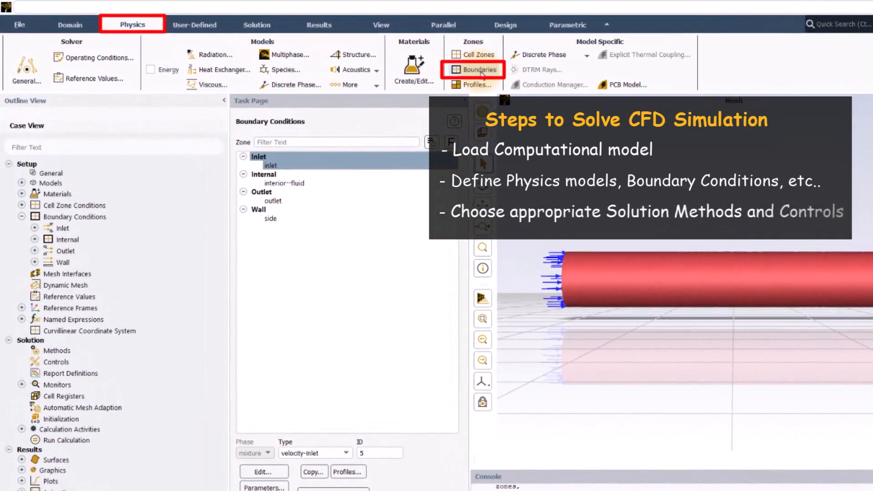
left_click(256, 24)
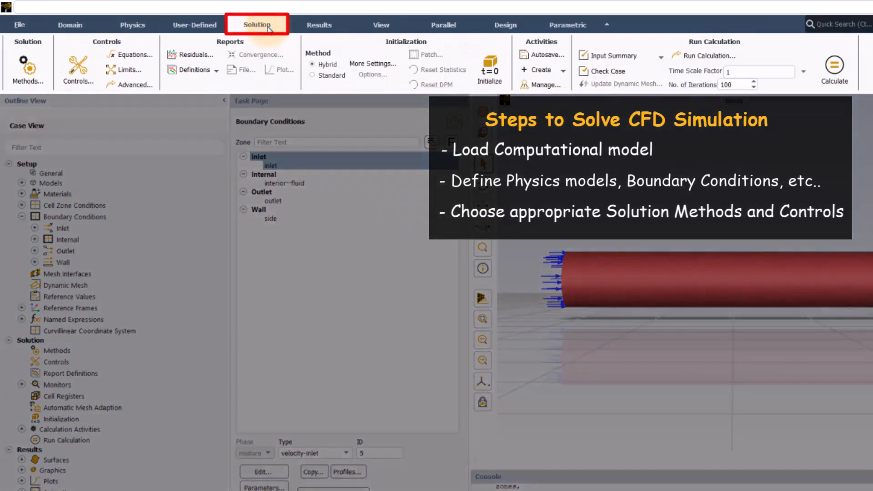